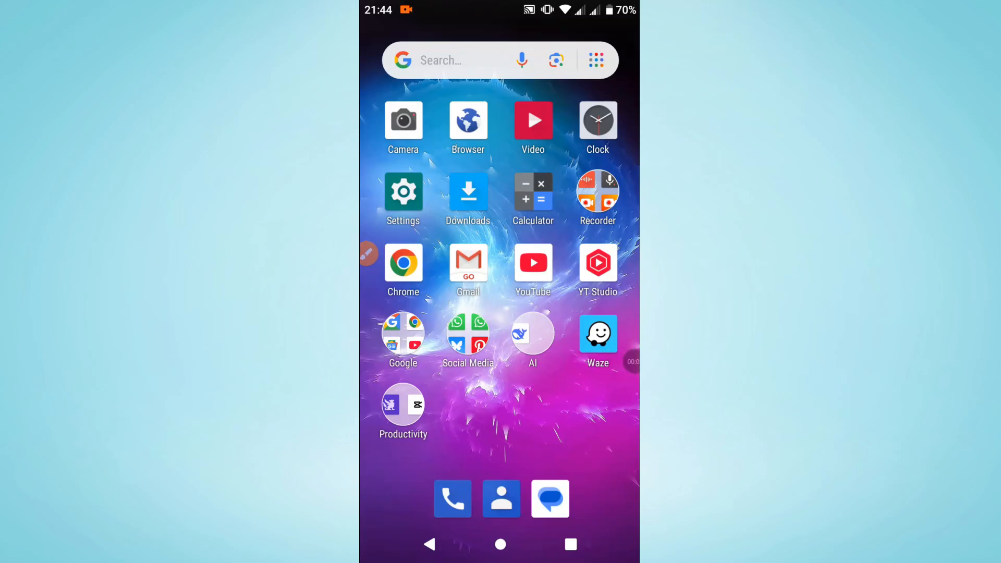
Launch Android Settings, enter Apps & notifications, go back, and reopen Apps & notifications
left_click(469, 335)
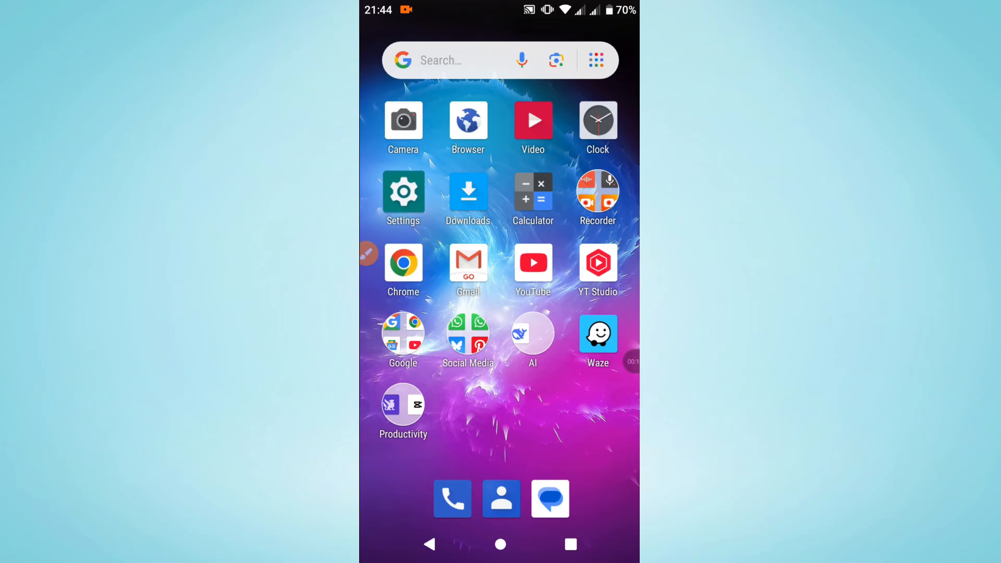
left_click(403, 192)
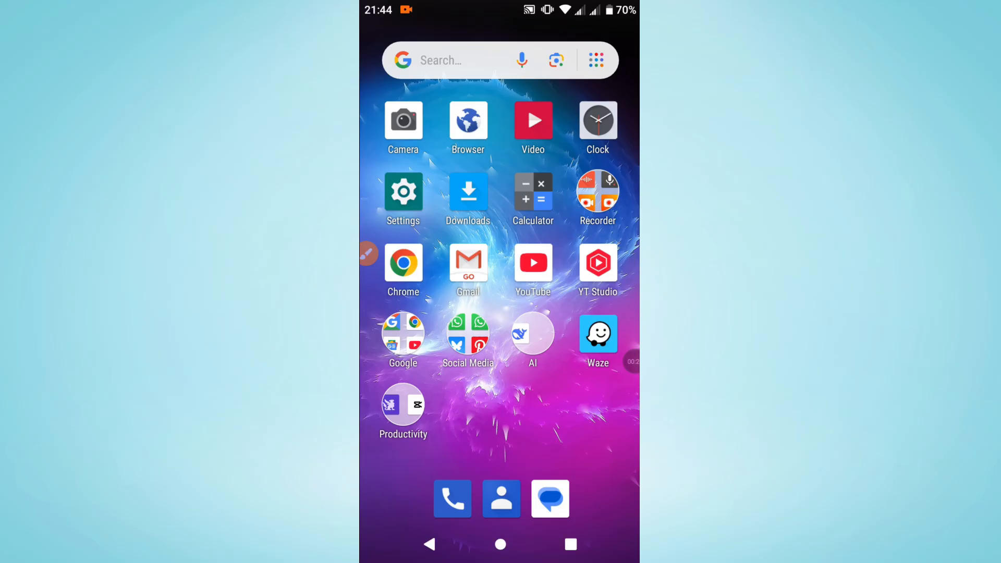
left_click(403, 192)
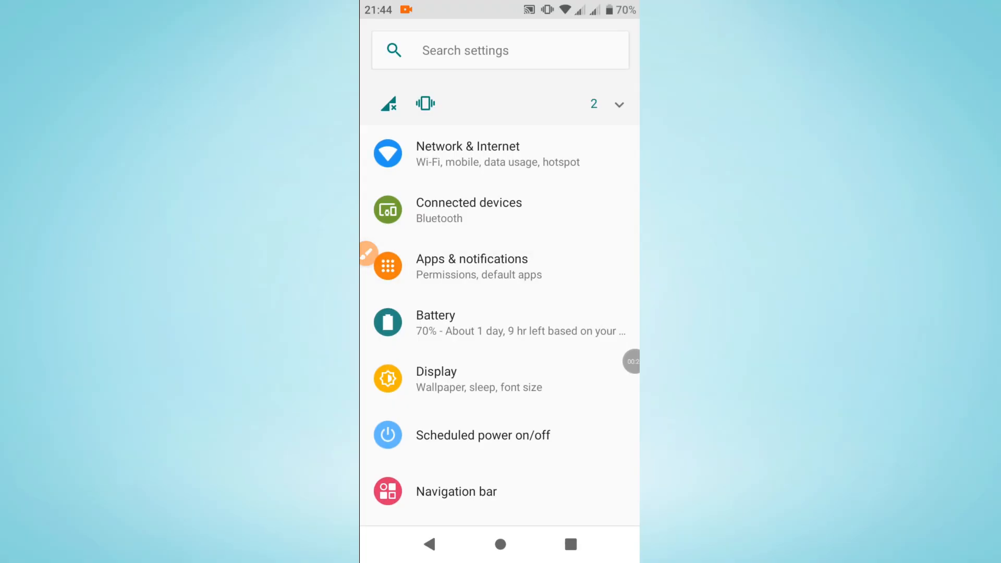
left_click(472, 259)
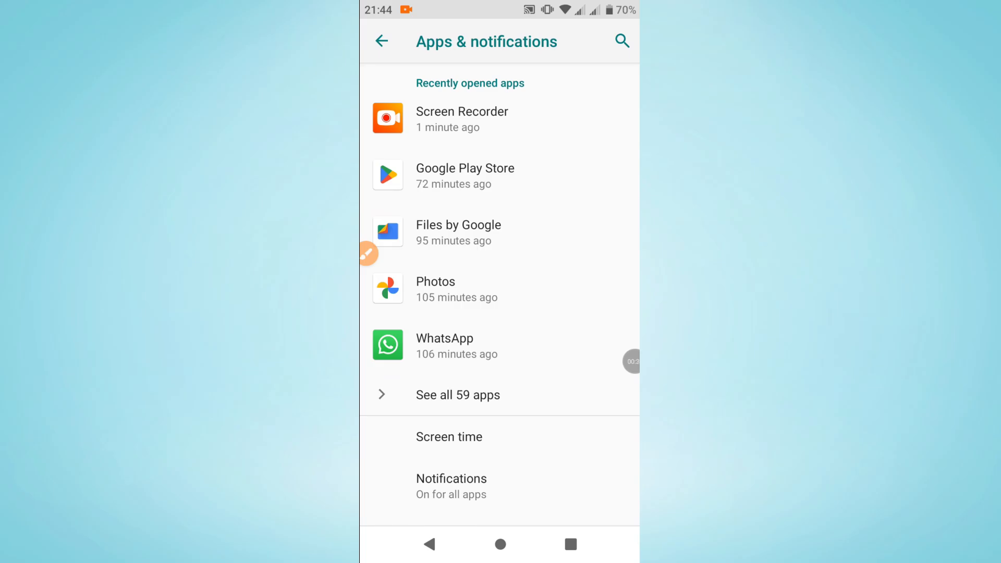
left_click(381, 40)
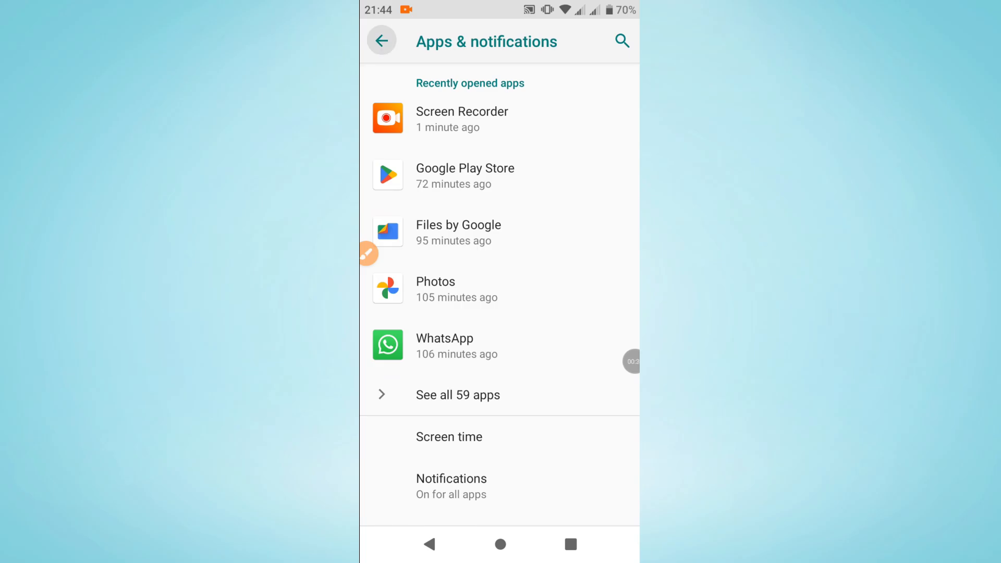
left_click(382, 40)
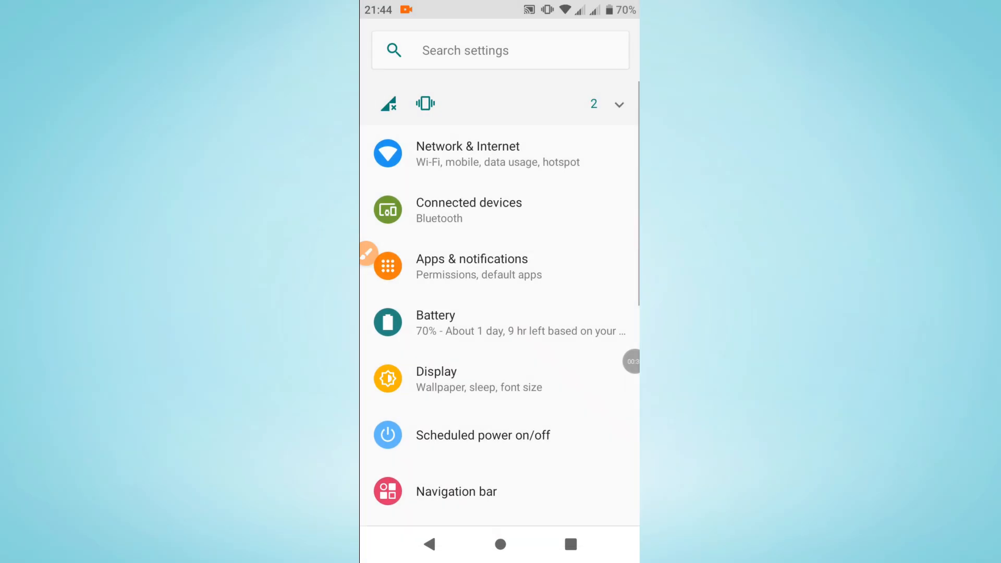
left_click(472, 266)
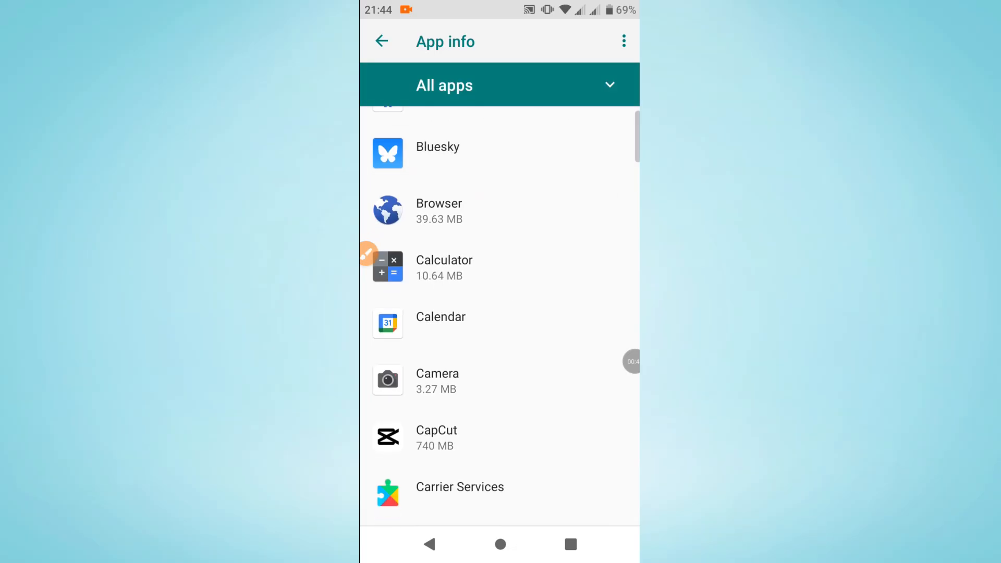
Open Bluesky's app details from the installed apps list
left_click(438, 147)
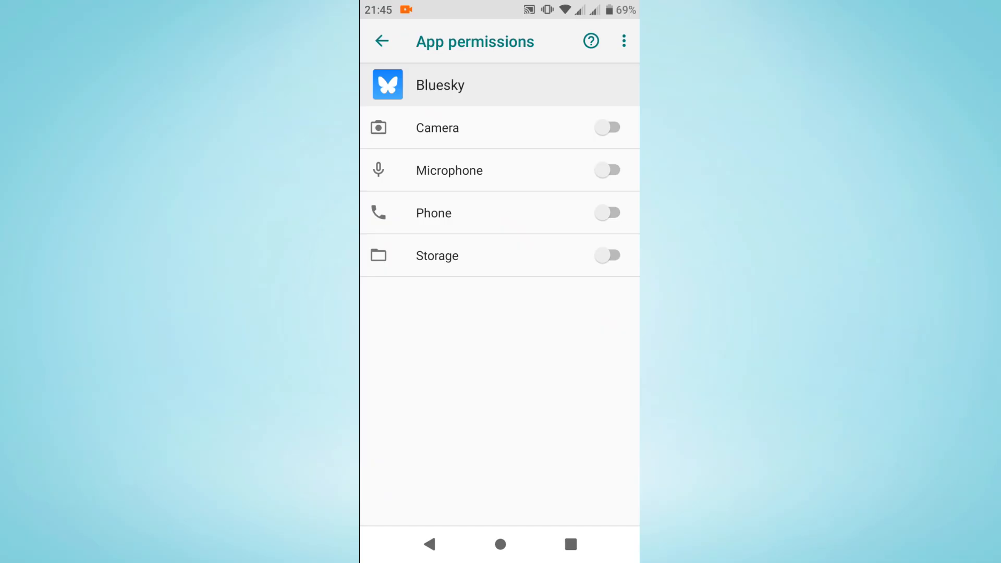
Switch on Bluesky's Phone permission, then toggle Microphone on and back off
left_click(607, 213)
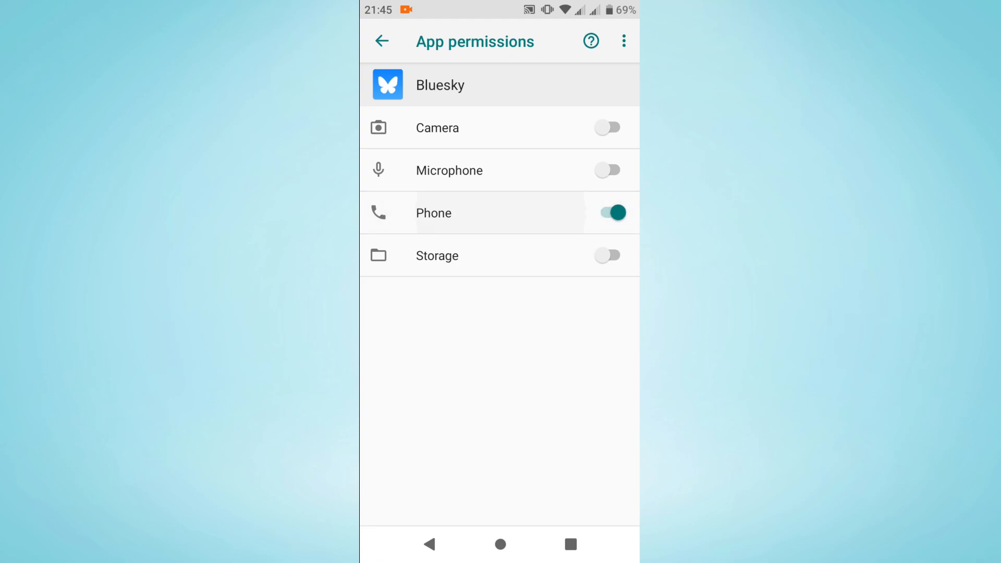
left_click(607, 170)
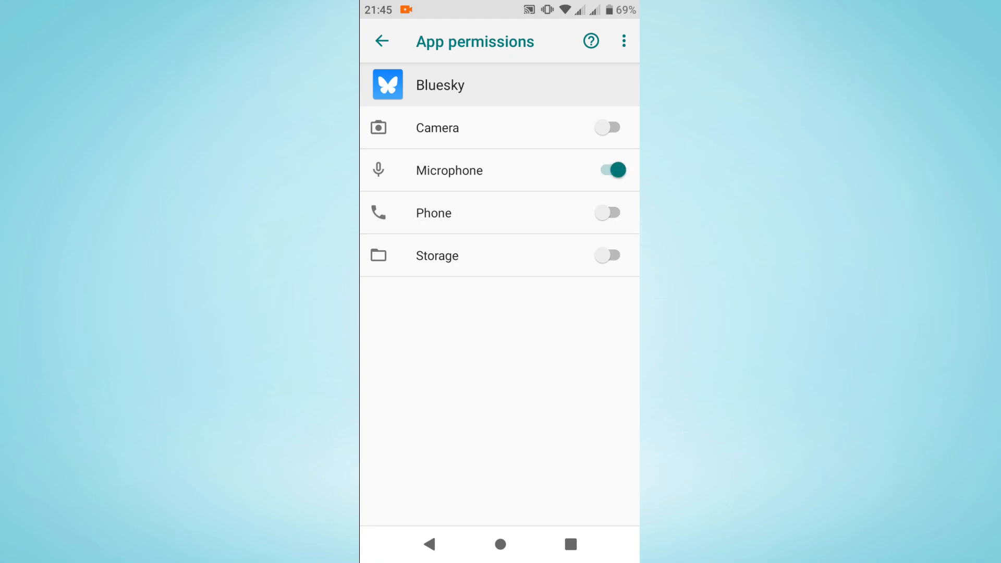
left_click(607, 170)
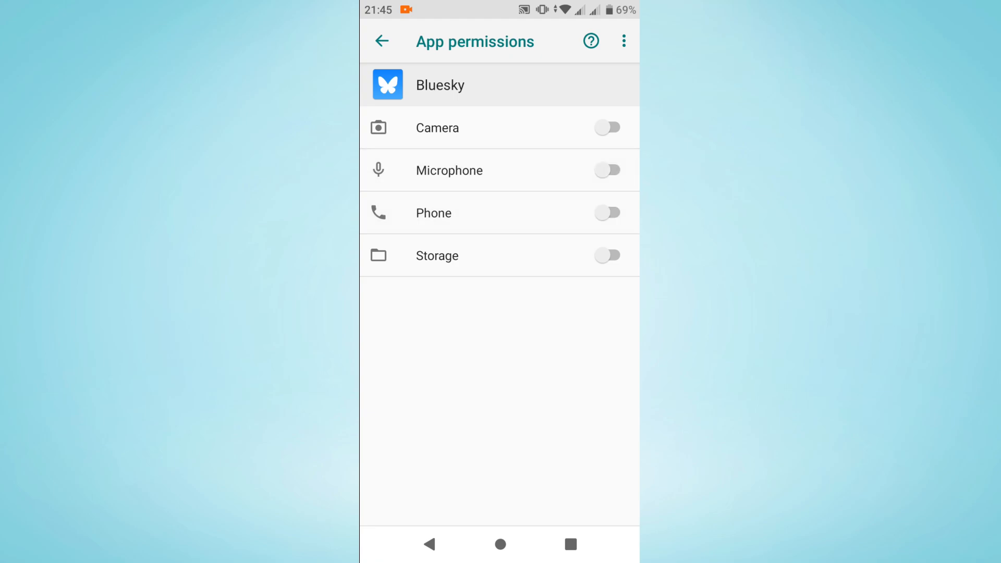